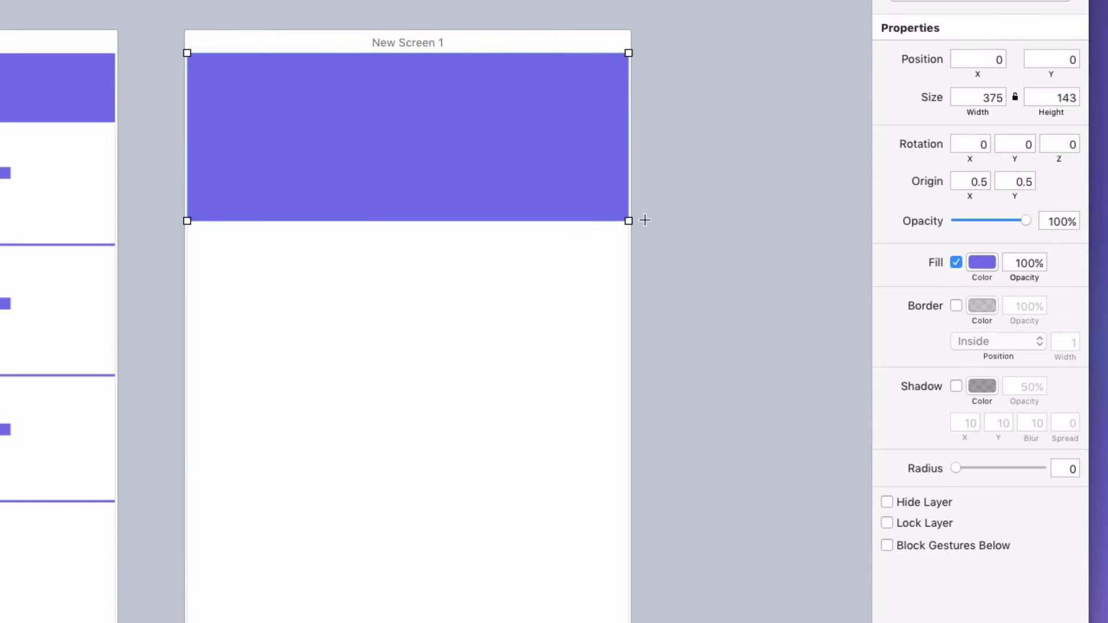
Fill the new square red from the color wheel, then reopen its fill to mix blue.
{"action": "left_click", "coordinate": [981, 262]}
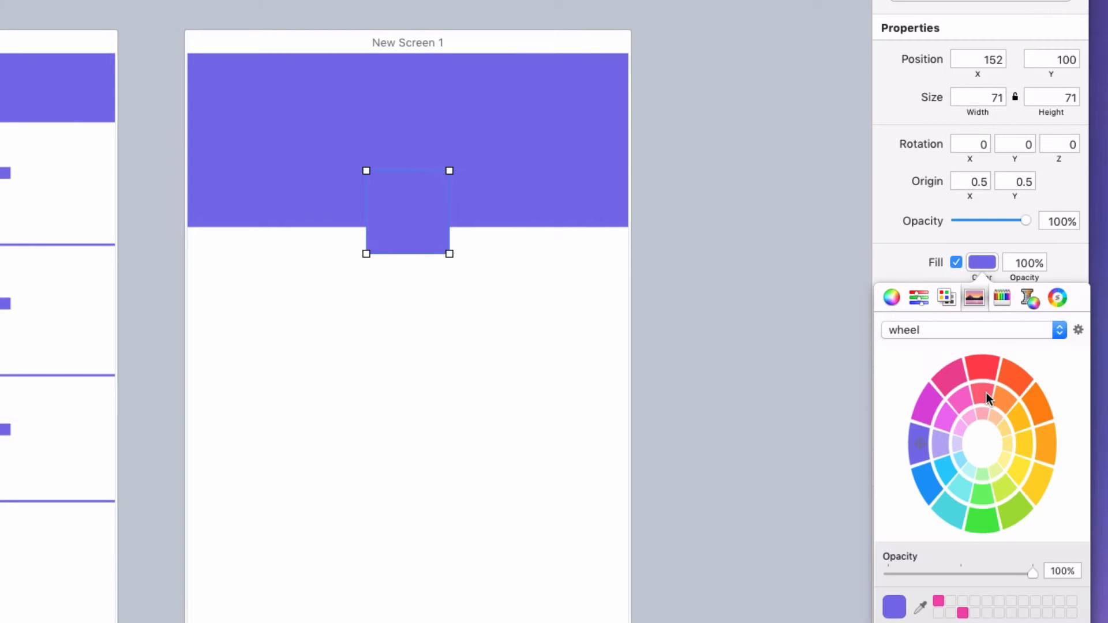
{"action": "left_click", "coordinate": [1003, 393]}
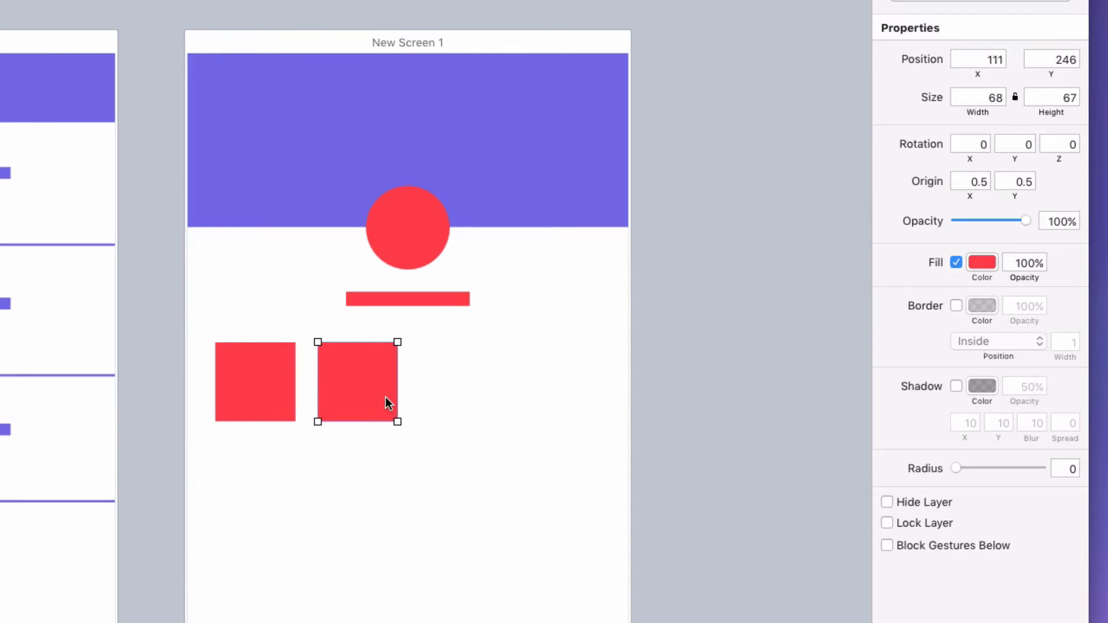
{"action": "left_click", "coordinate": [982, 262]}
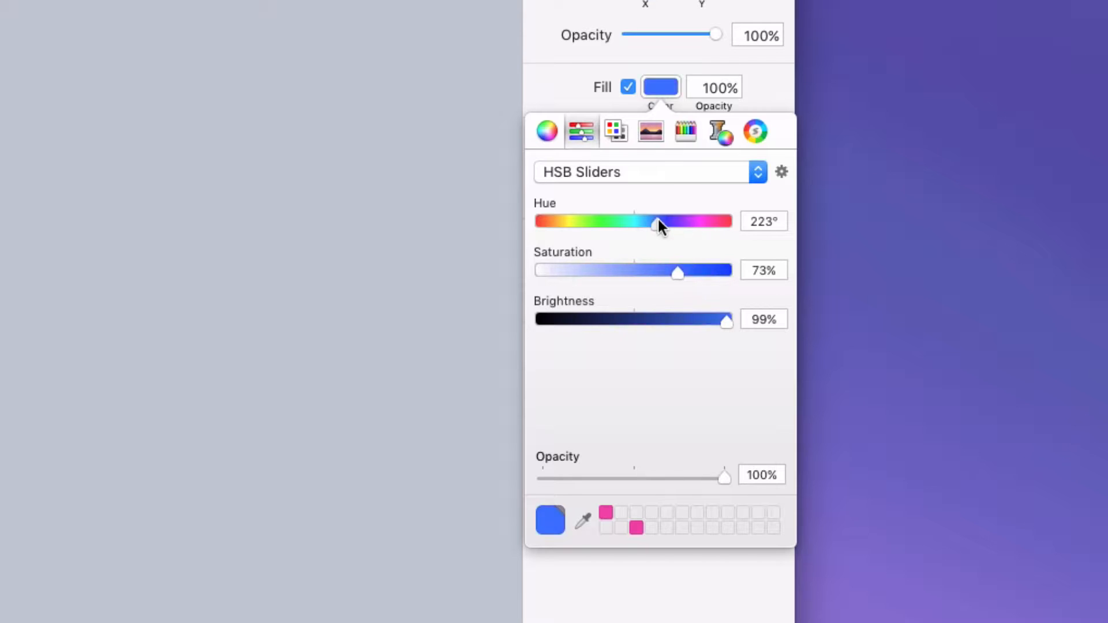